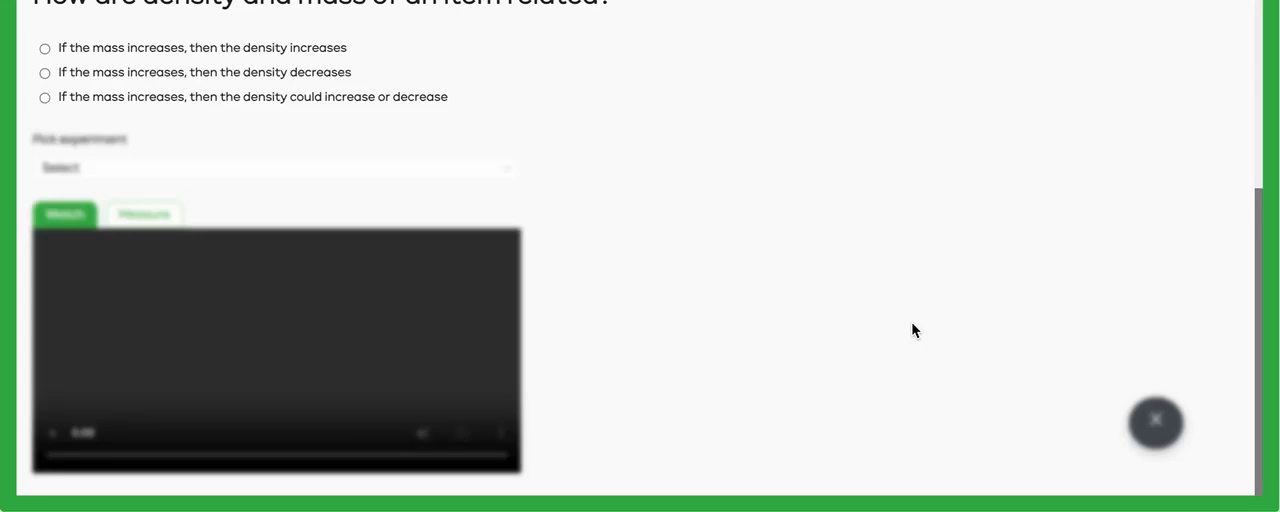
pyautogui.moveTo(780, 271)
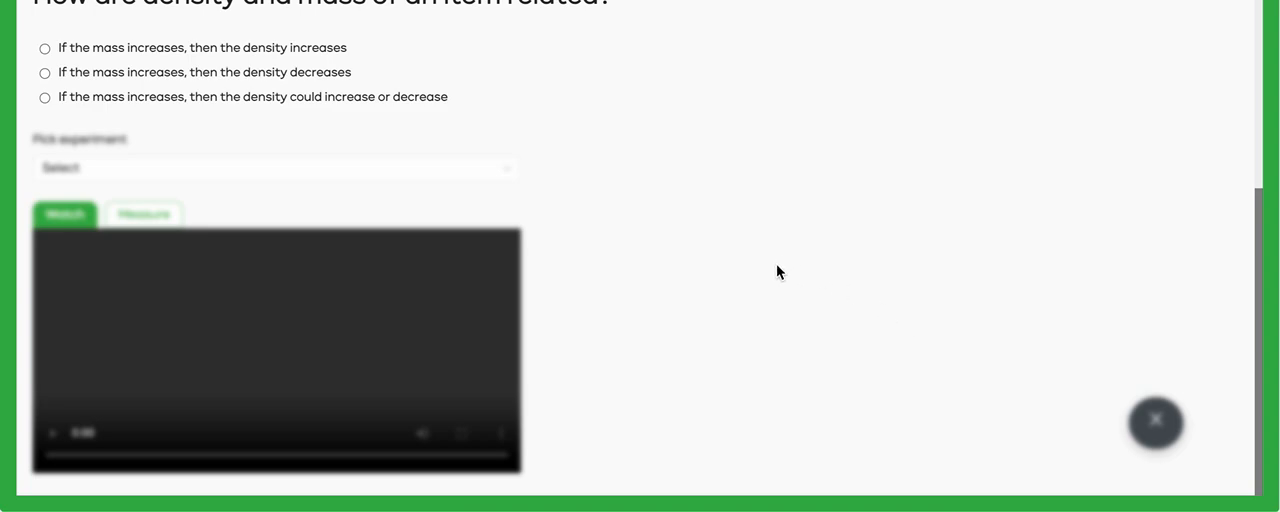
# - Choose the hypothesis 'If the mass increases, then the density could increase or decrease'
pyautogui.scroll(-3)
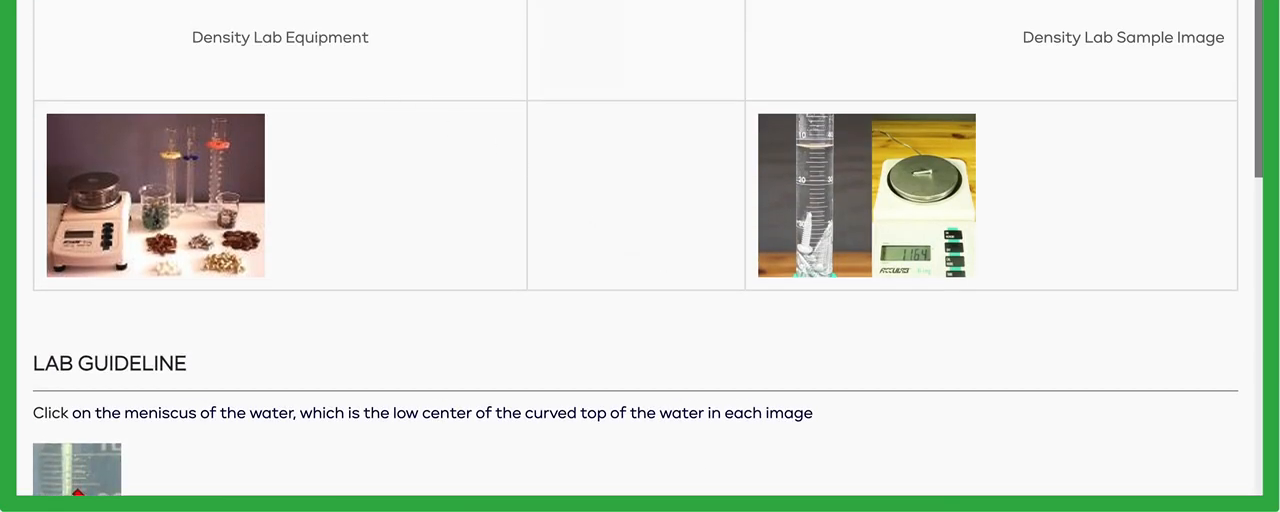
pyautogui.moveTo(639, 160)
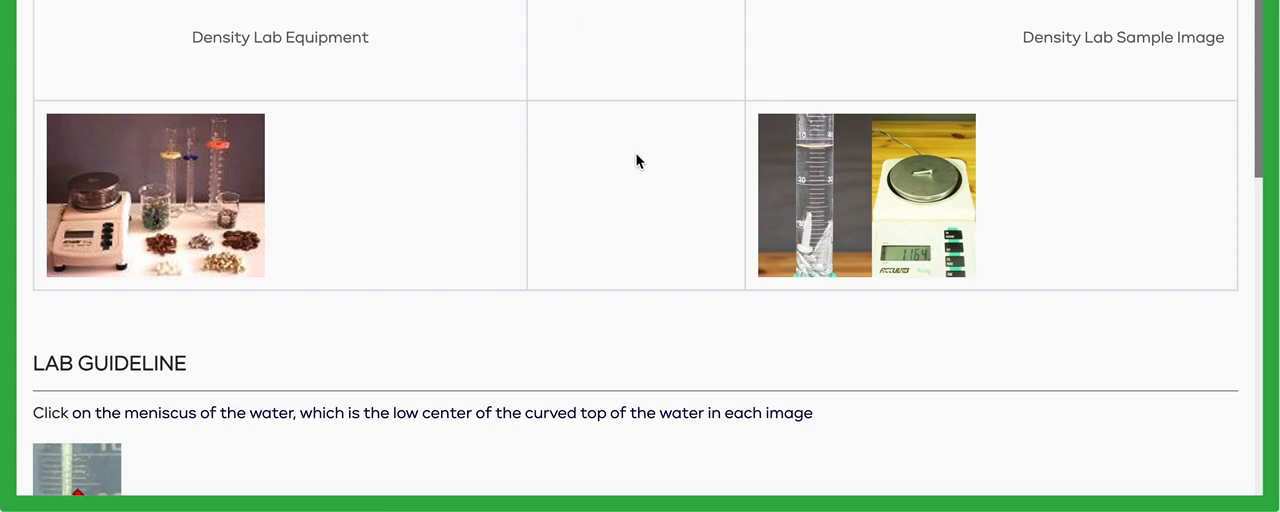
pyautogui.scroll(-3)
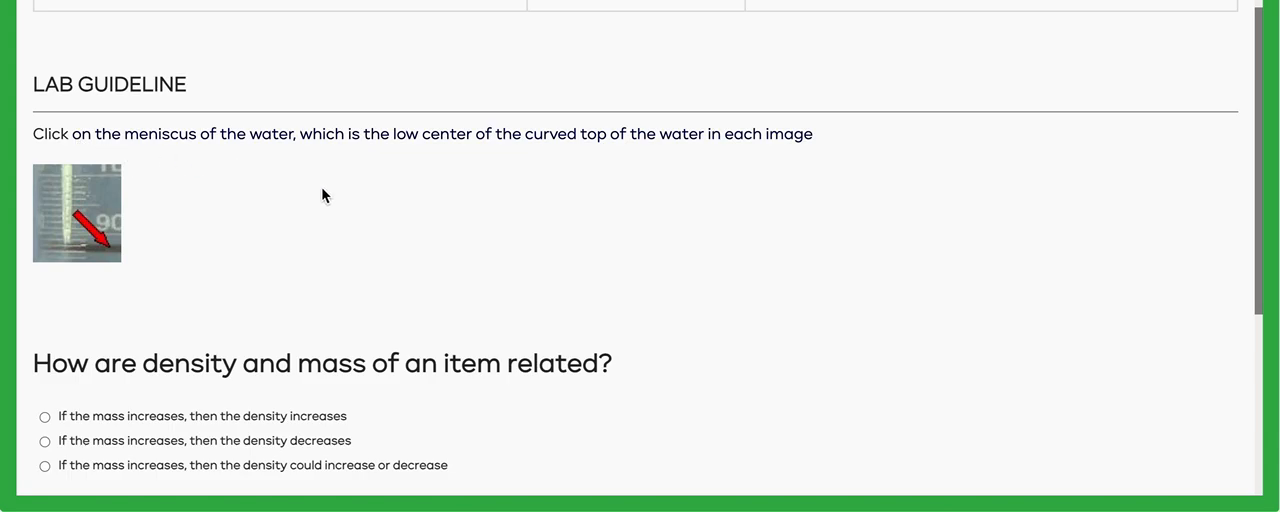
pyautogui.moveTo(337, 169)
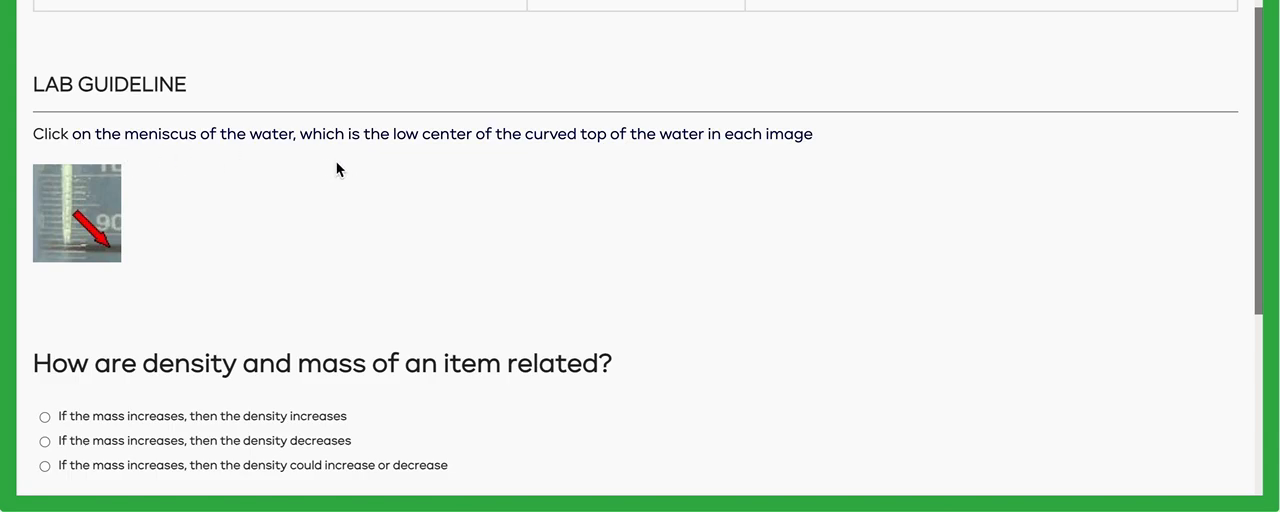
pyautogui.moveTo(520, 156)
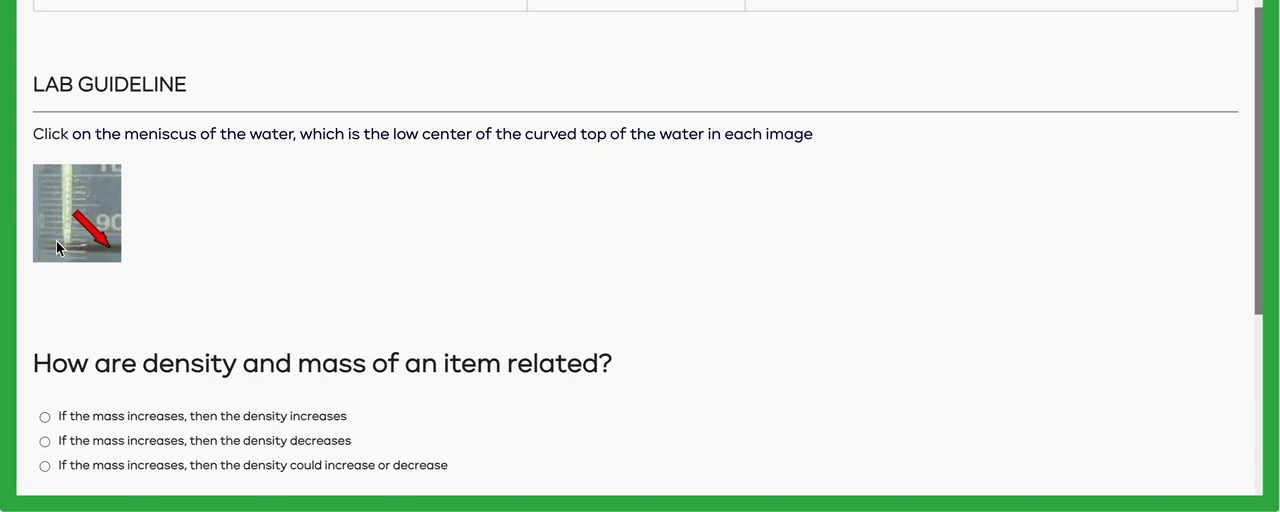
pyautogui.moveTo(42, 253)
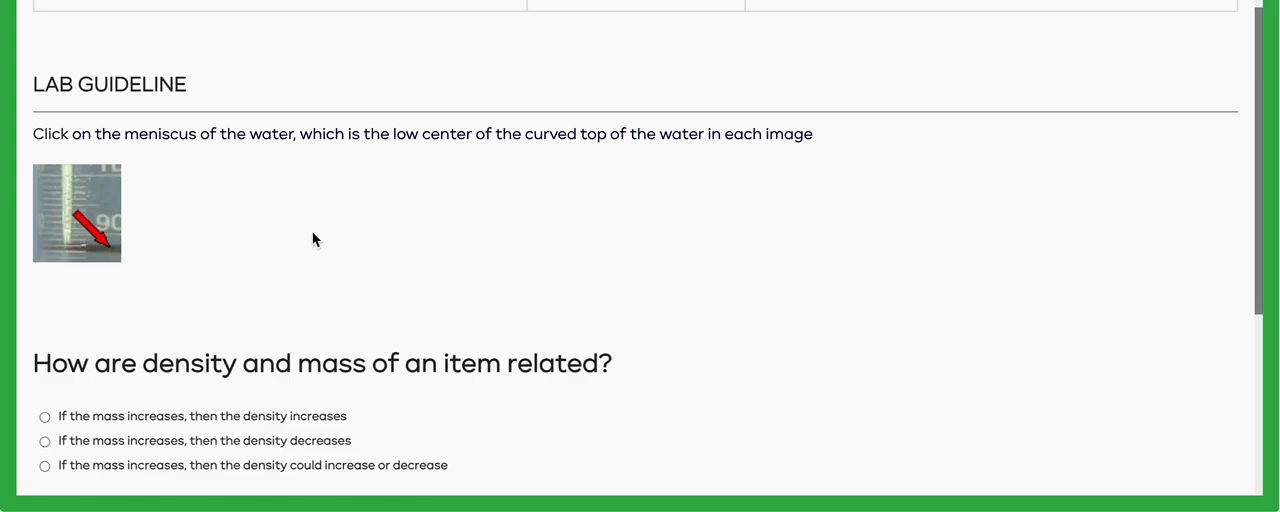
pyautogui.scroll(-3)
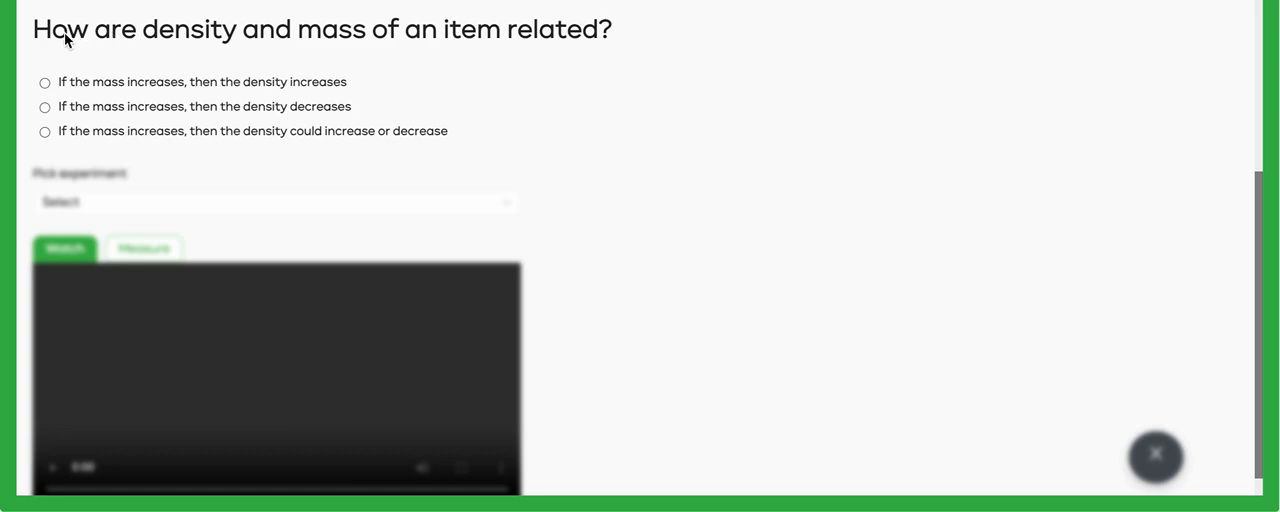
pyautogui.moveTo(667, 92)
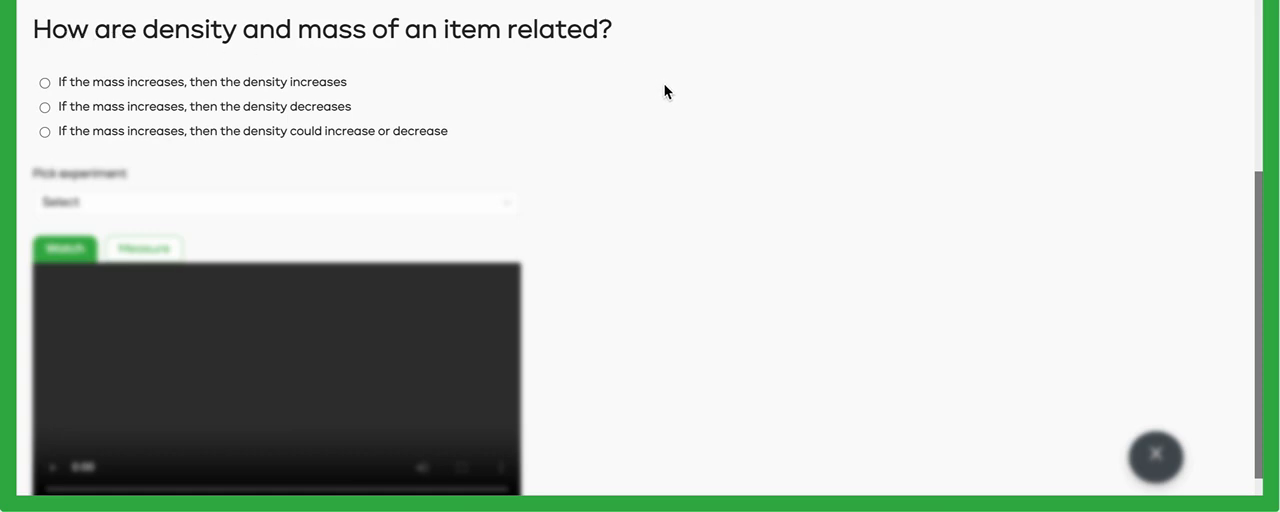
pyautogui.moveTo(53, 120)
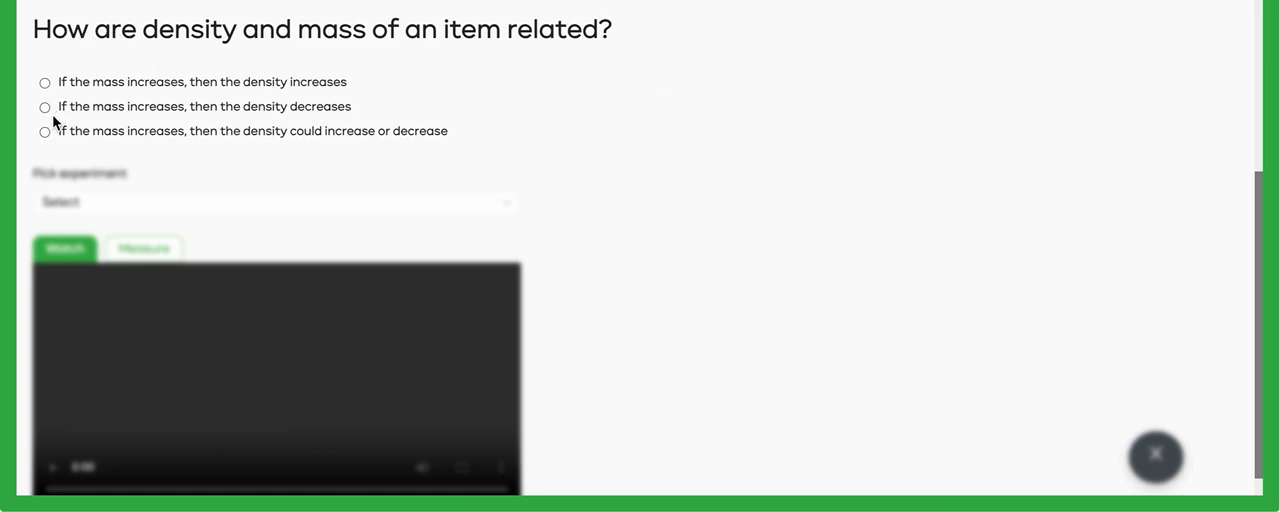
pyautogui.moveTo(560, 167)
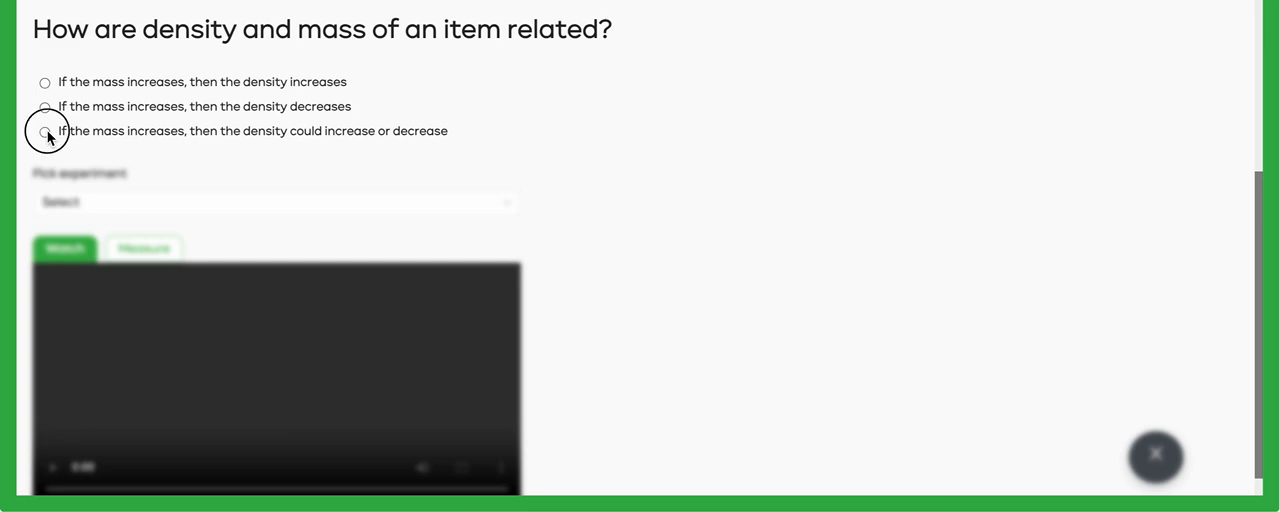
pyautogui.click(42, 131)
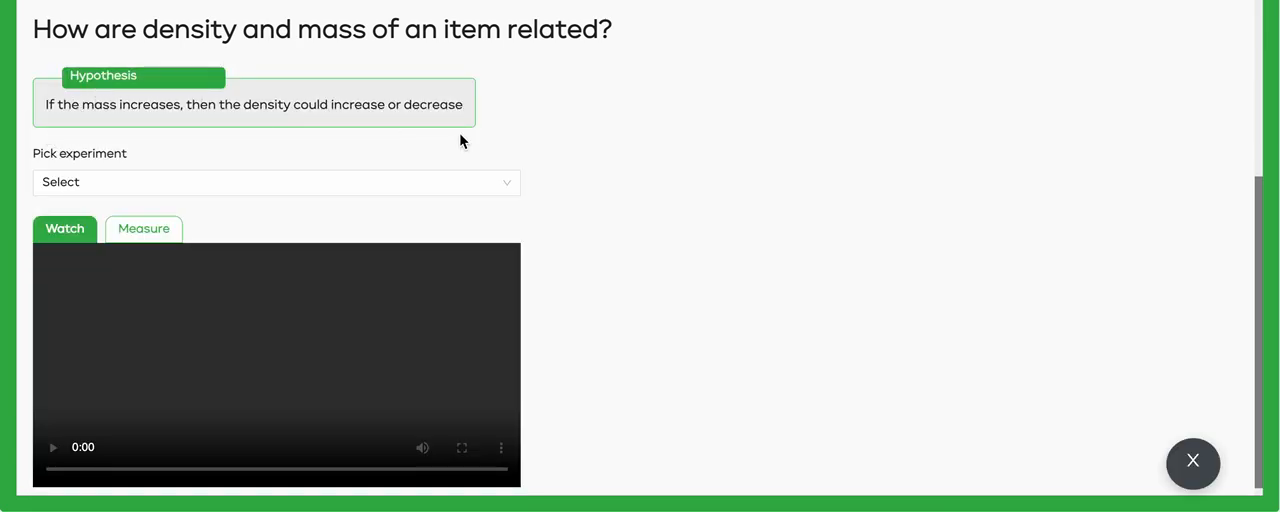
pyautogui.moveTo(85, 78)
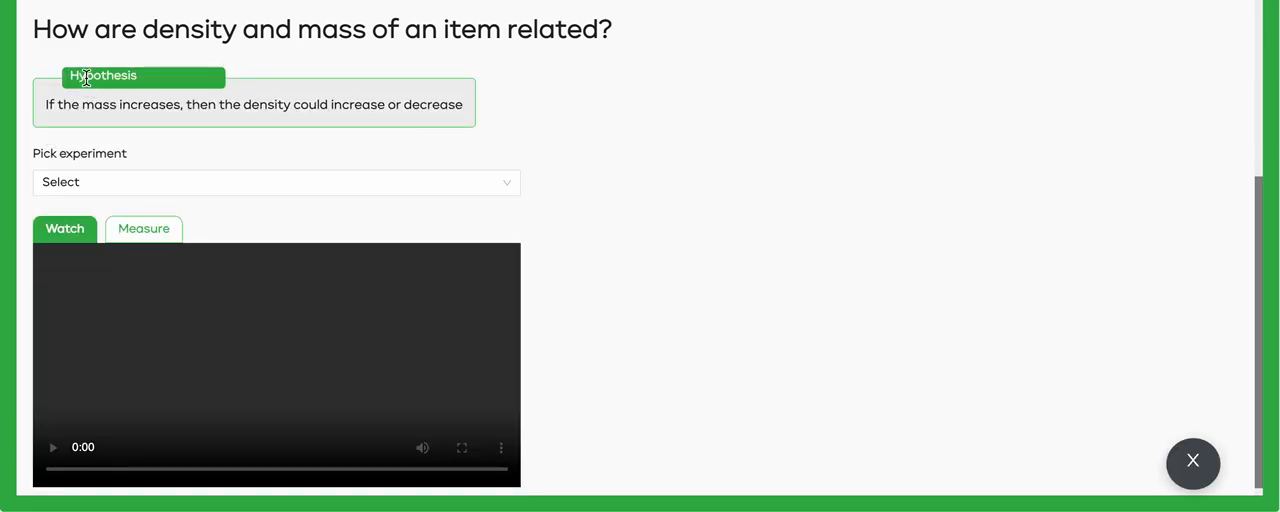
pyautogui.moveTo(659, 148)
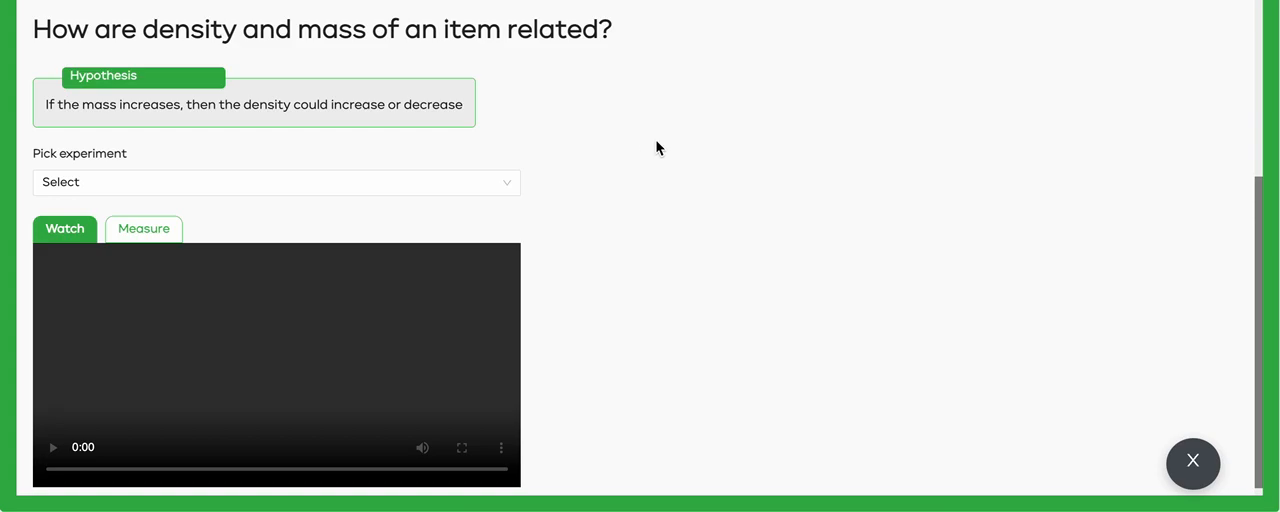
# - Pick 'Glass Marbles 5.15 grams per Piece' from the experiment list
pyautogui.click(276, 182)
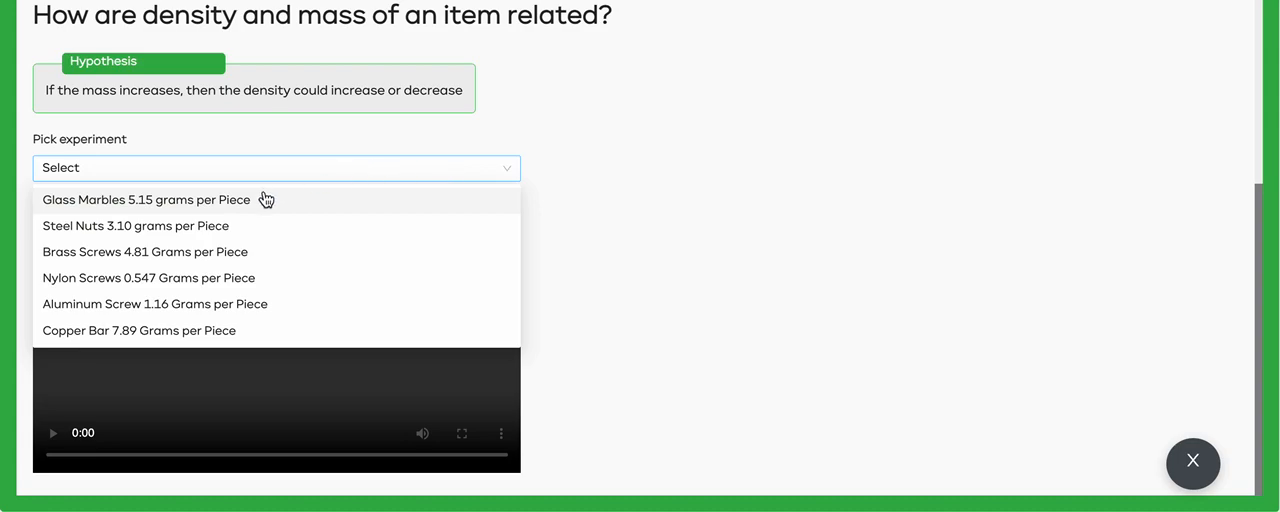
pyautogui.moveTo(212, 328)
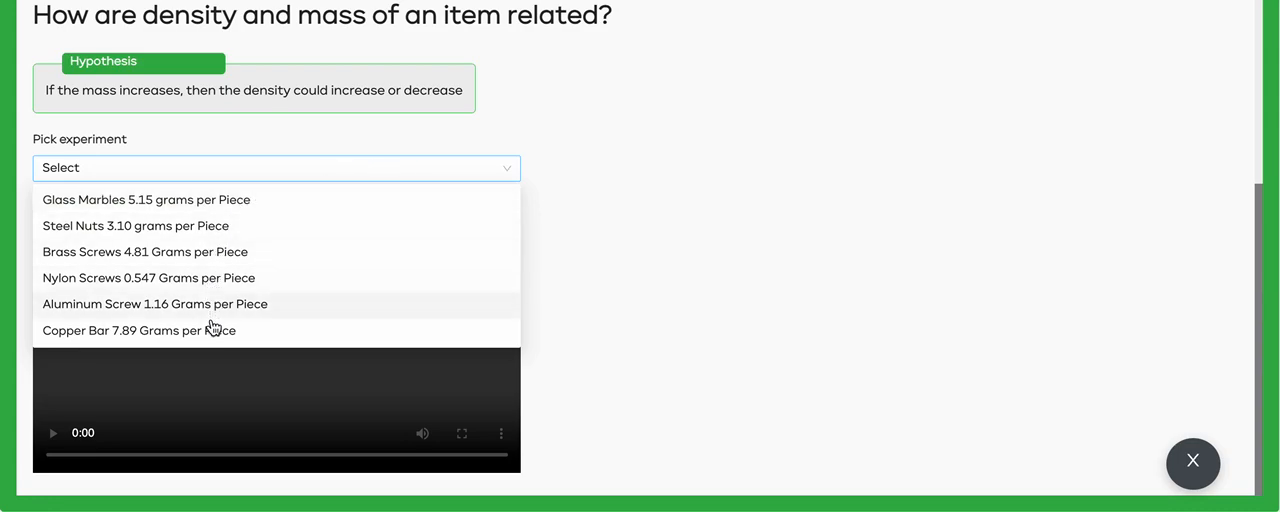
pyautogui.moveTo(240, 200)
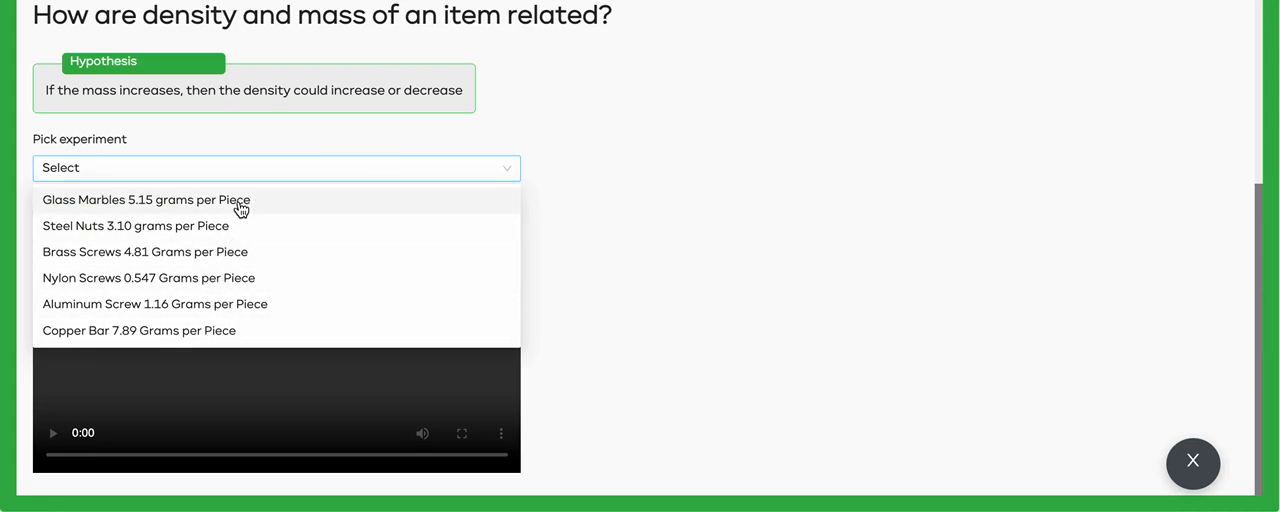
pyautogui.moveTo(240, 200)
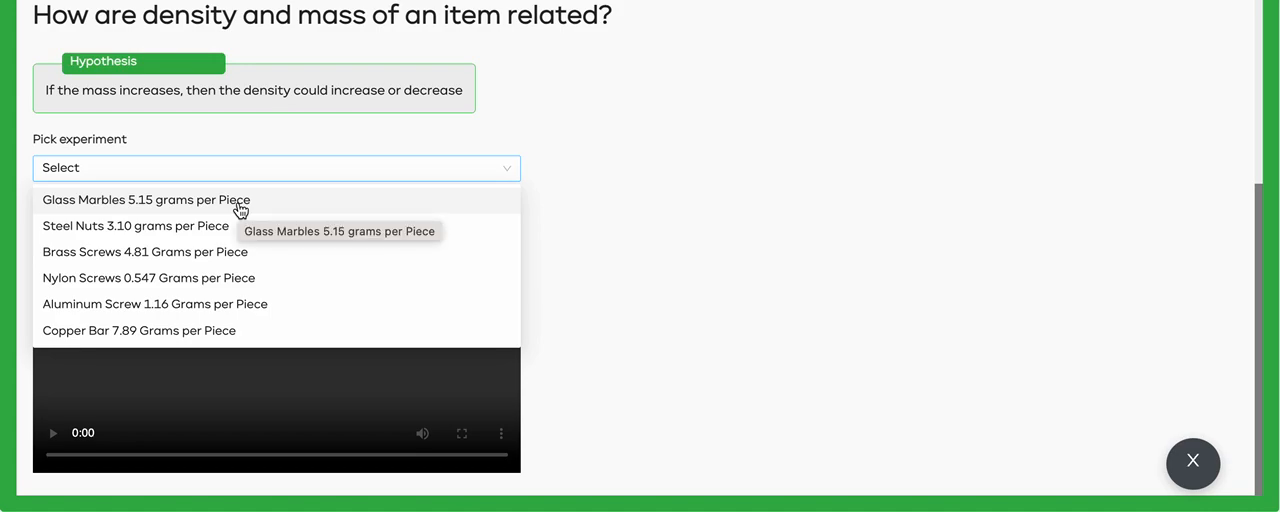
pyautogui.click(145, 199)
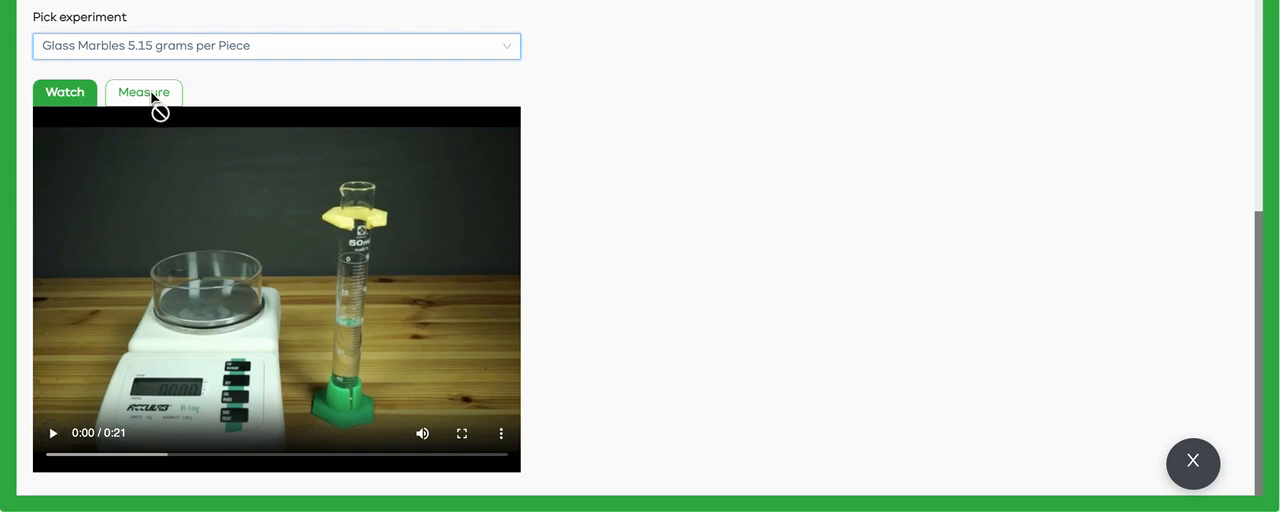
pyautogui.moveTo(146, 46)
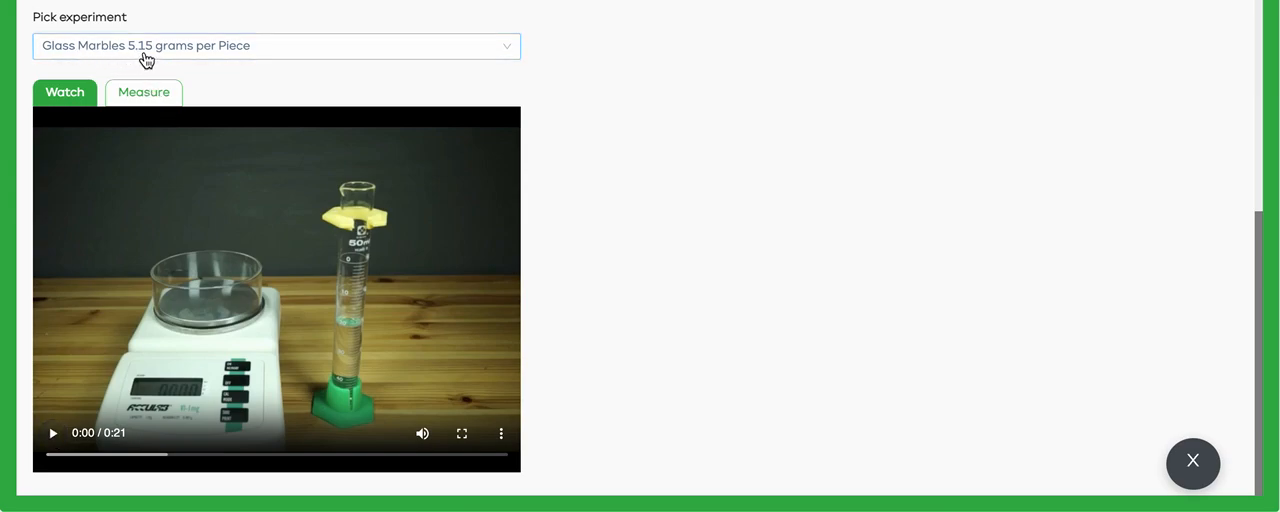
pyautogui.moveTo(165, 417)
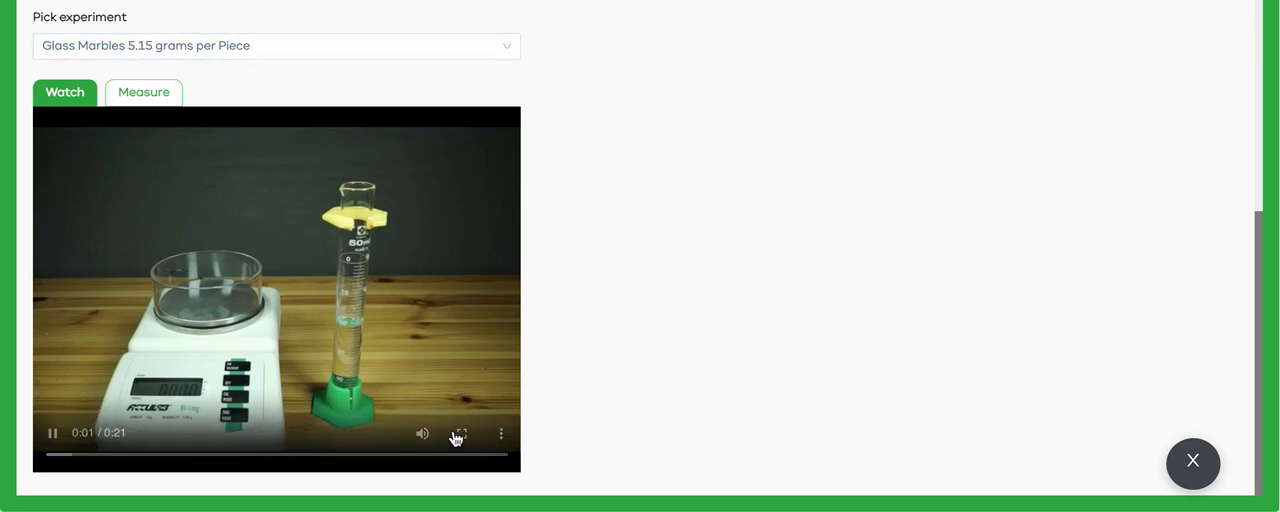
# - Mute the marble video, let it finish, then go to the Measure view
pyautogui.click(422, 434)
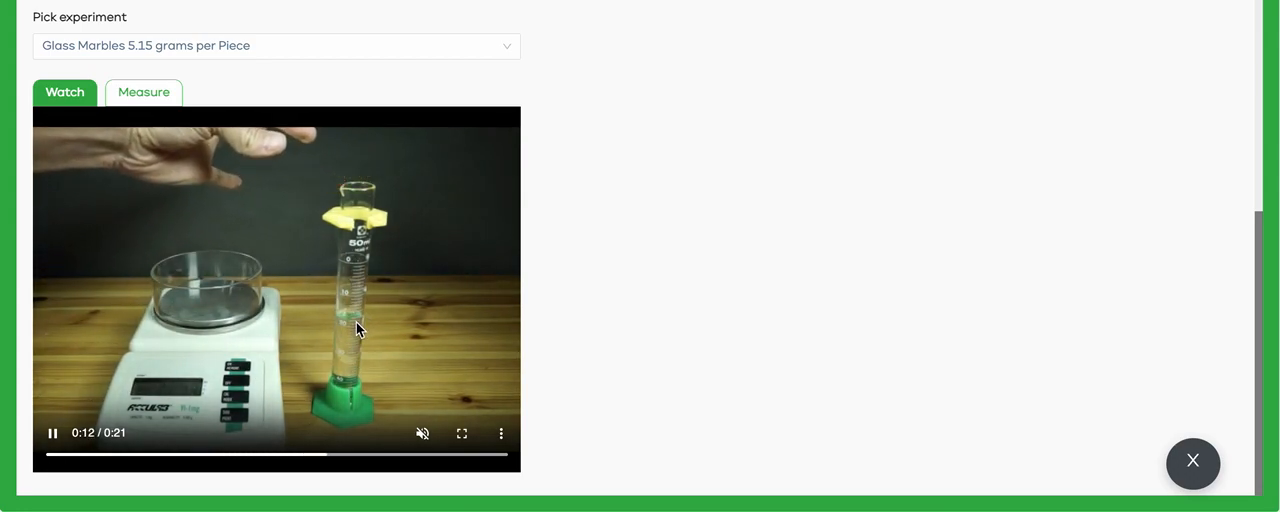
pyautogui.moveTo(419, 390)
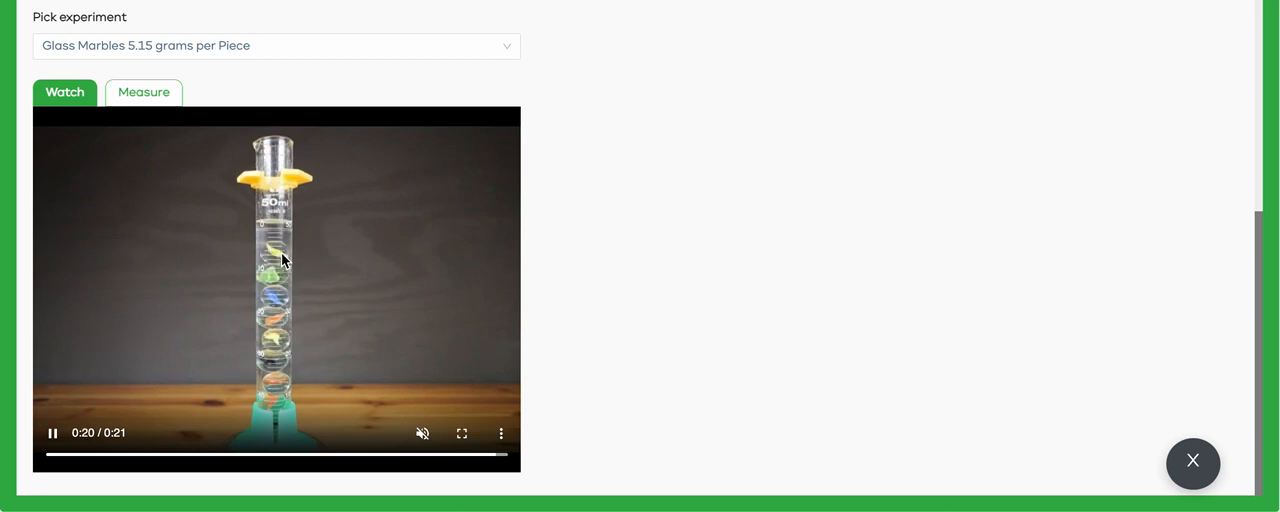
pyautogui.click(143, 91)
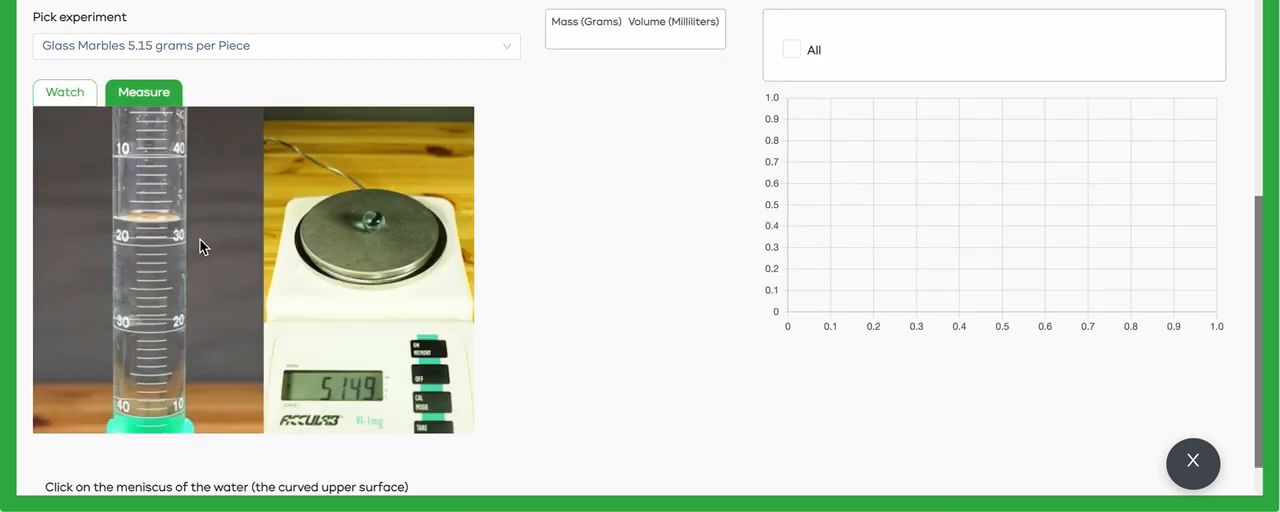
# - Log five water-level readings from 0.0 g up to 20.6 g of marbles
pyautogui.scroll(-3)
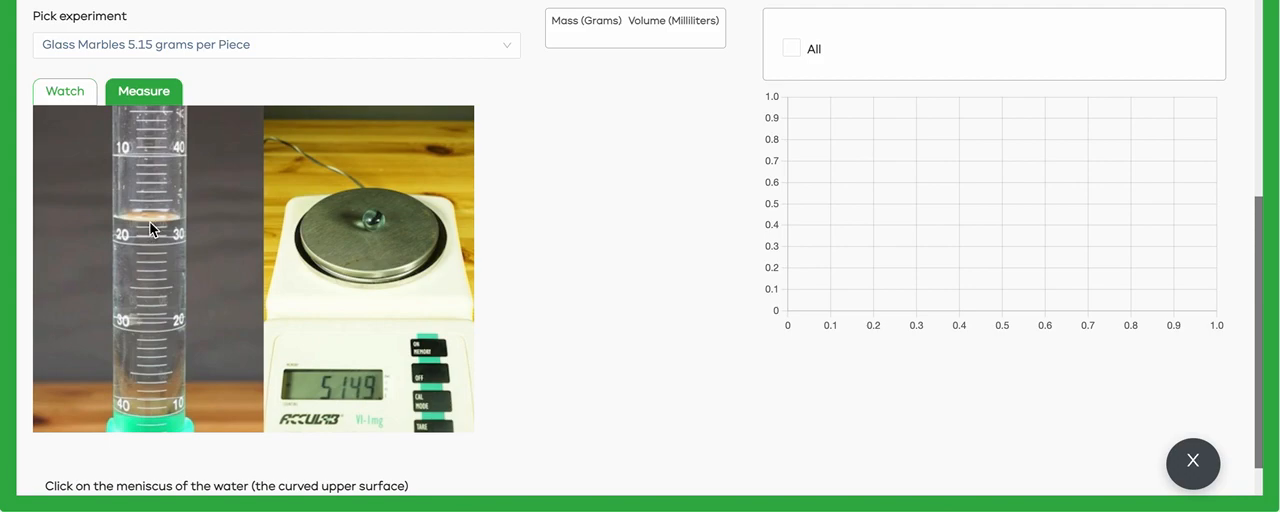
pyautogui.click(152, 220)
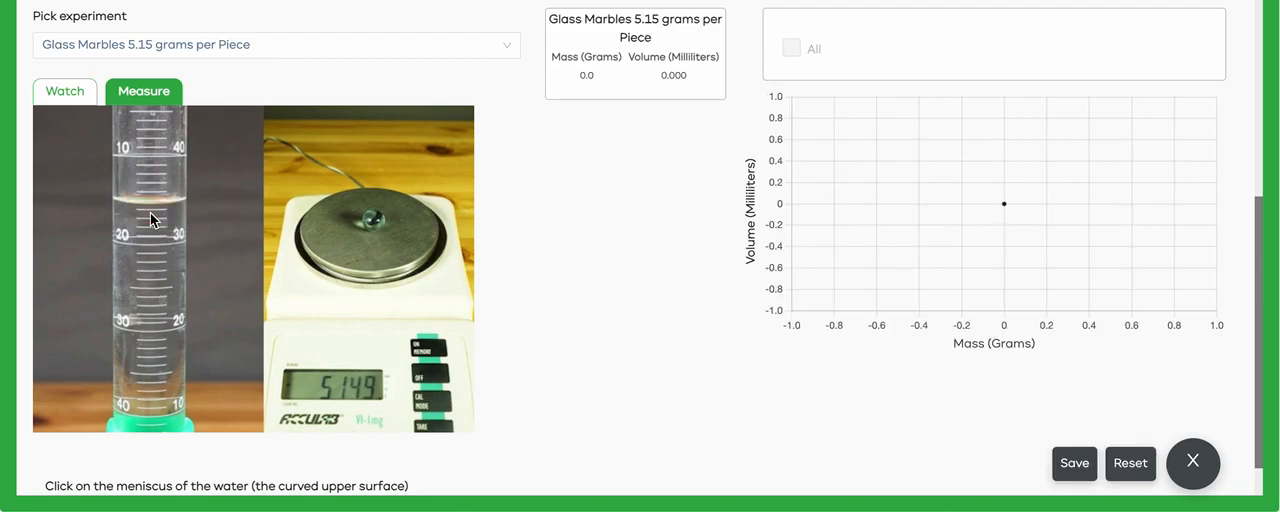
pyautogui.moveTo(153, 210)
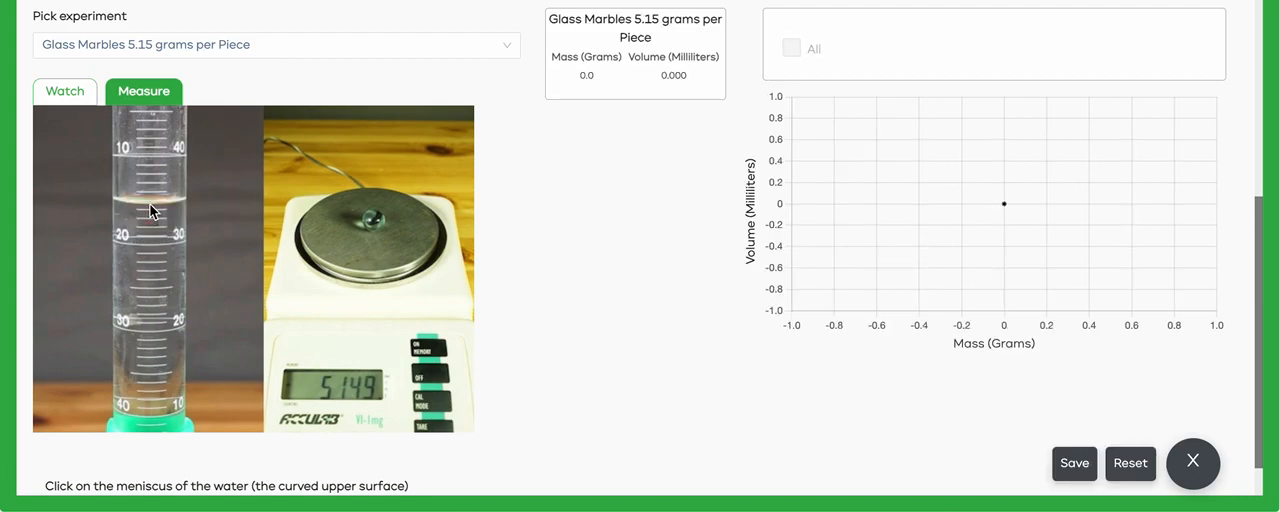
pyautogui.click(150, 195)
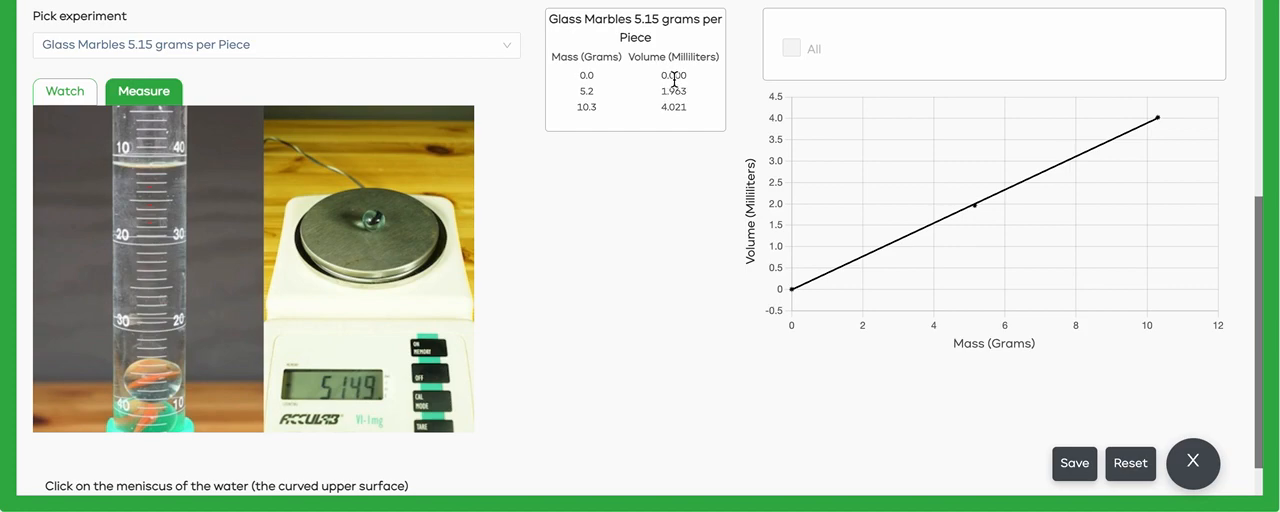
pyautogui.moveTo(883, 283)
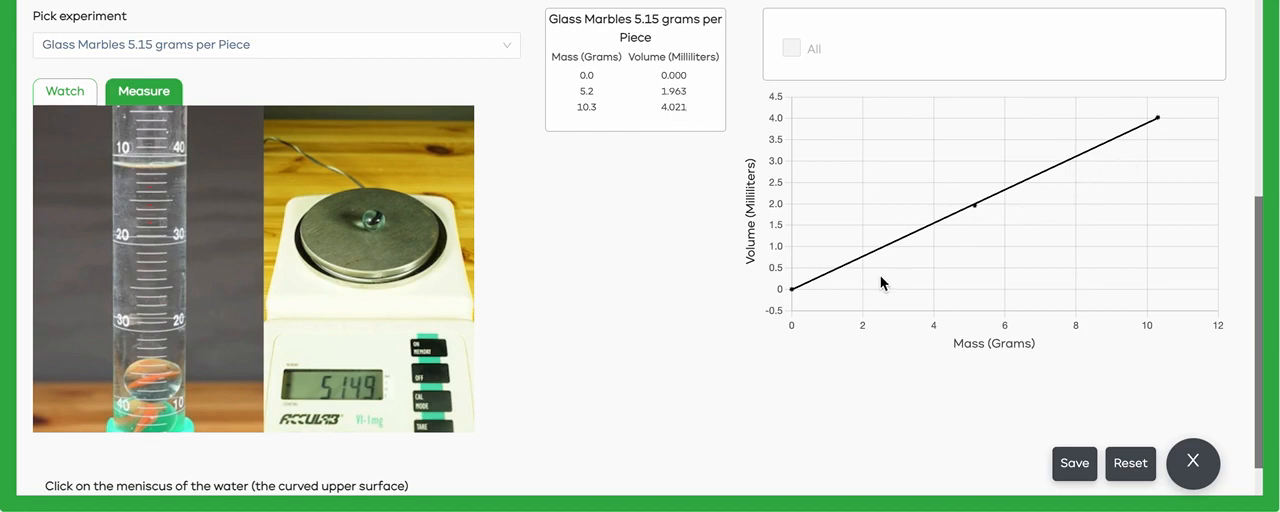
pyautogui.moveTo(678, 143)
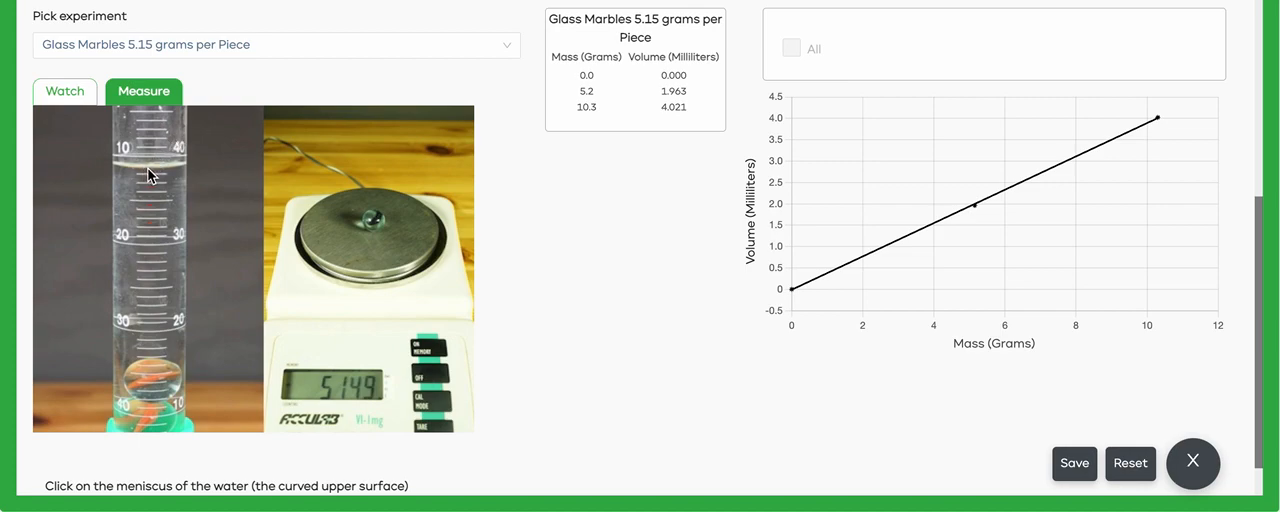
pyautogui.click(150, 160)
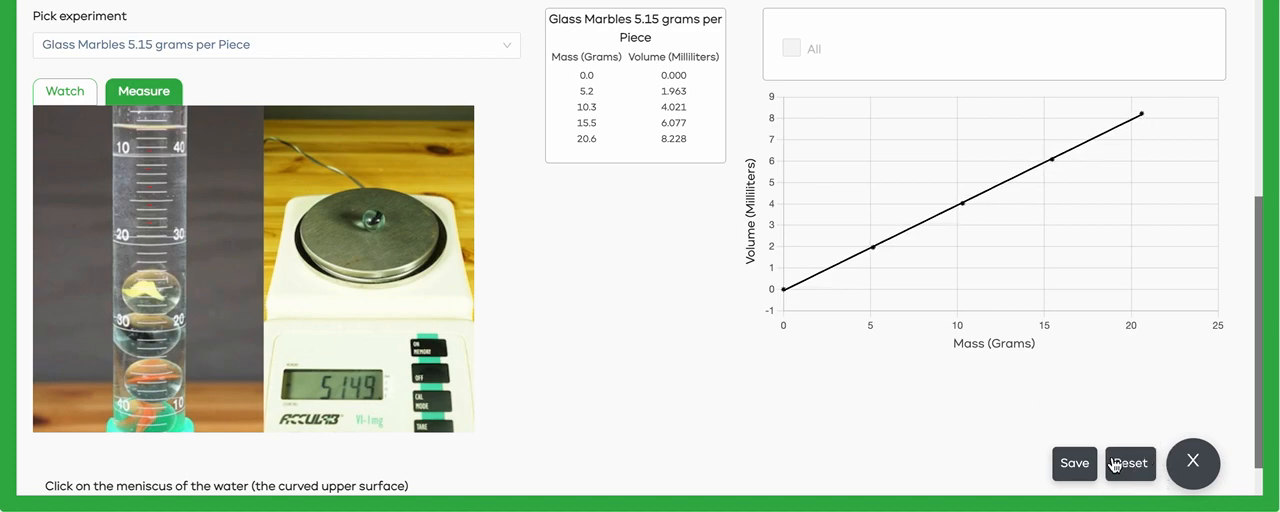
pyautogui.moveTo(876, 405)
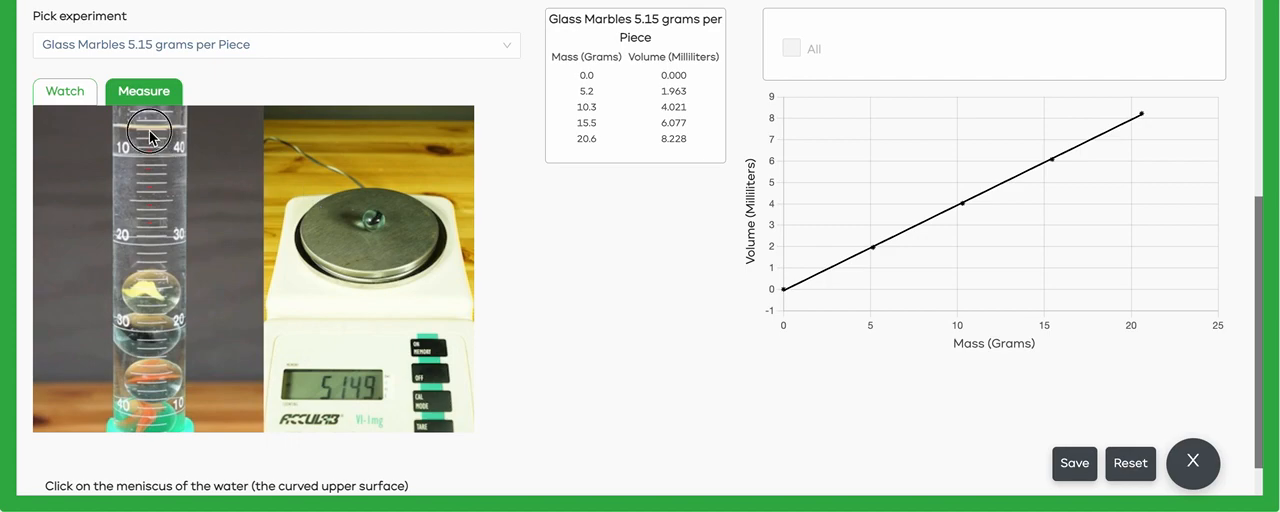
# - Log the remaining marble readings at 25.8 g and 30.9 g
pyautogui.click(148, 131)
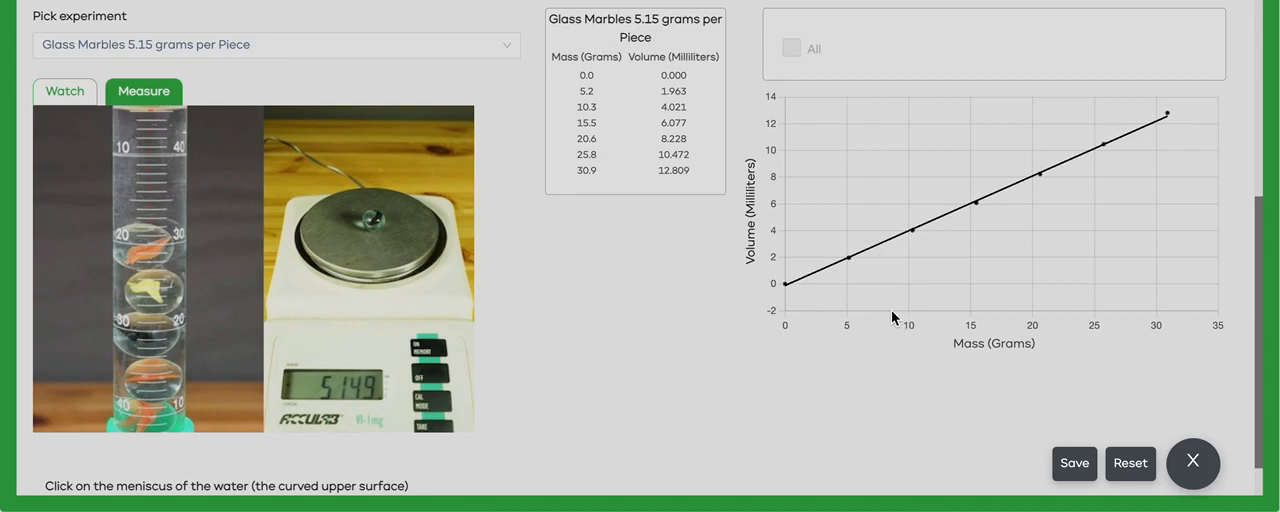
pyautogui.moveTo(1074, 479)
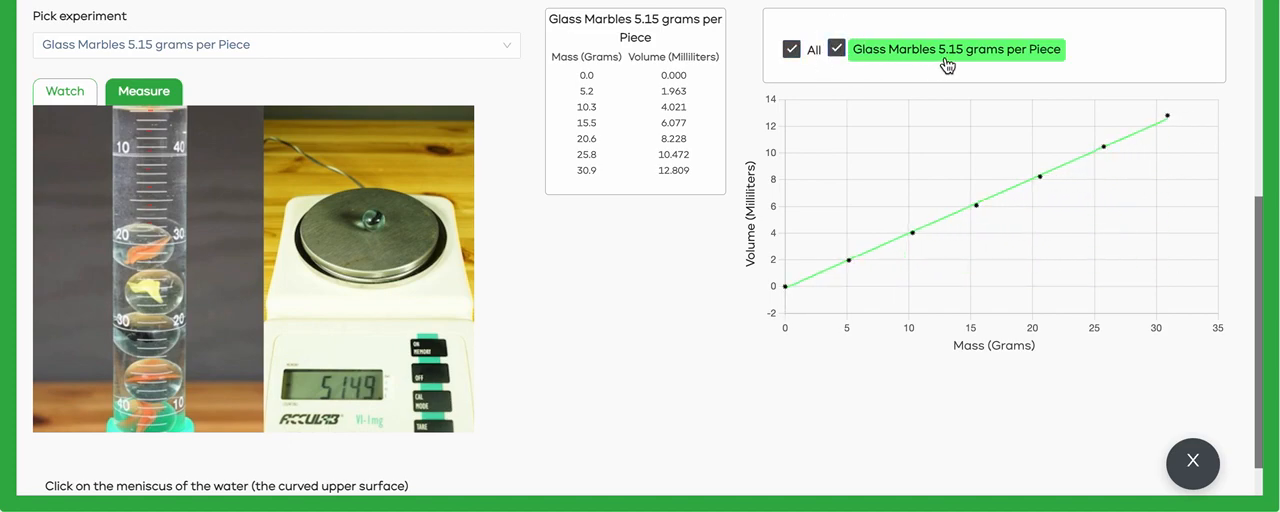
pyautogui.moveTo(850, 77)
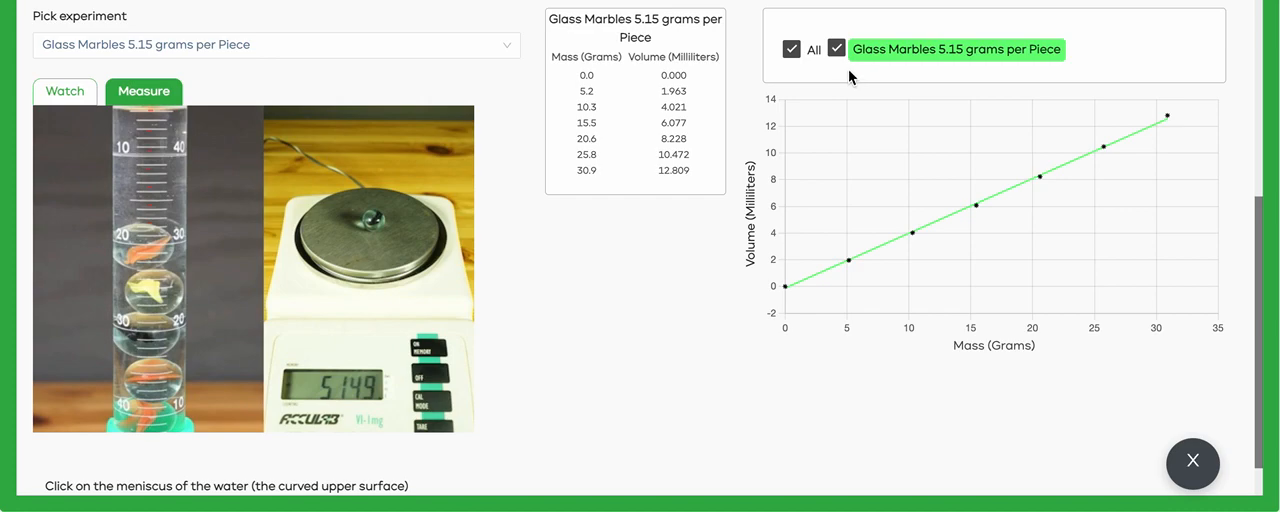
pyautogui.moveTo(703, 251)
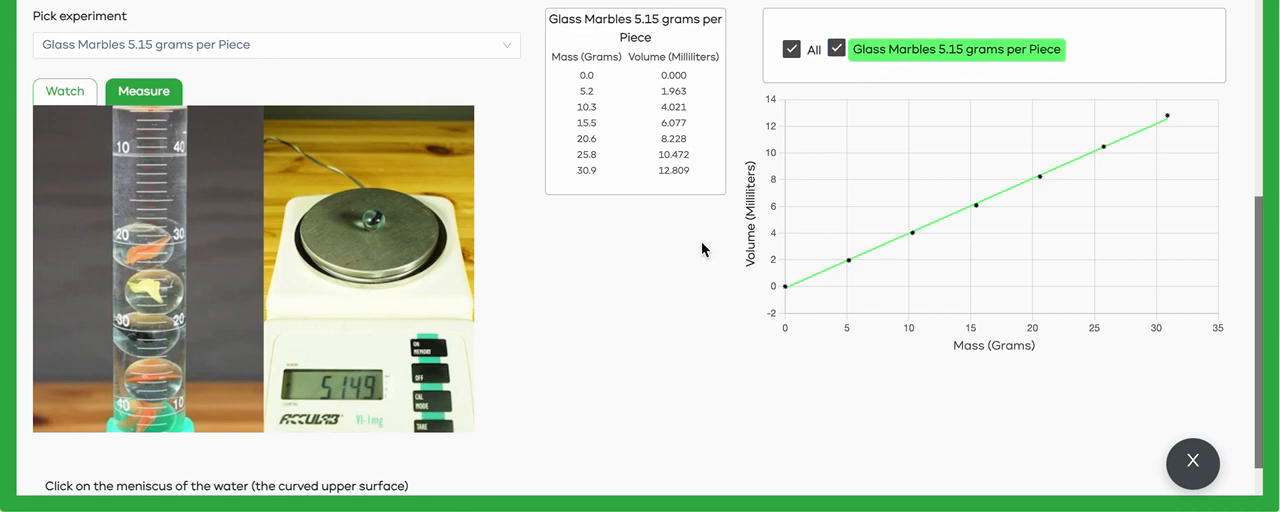
pyautogui.moveTo(688, 240)
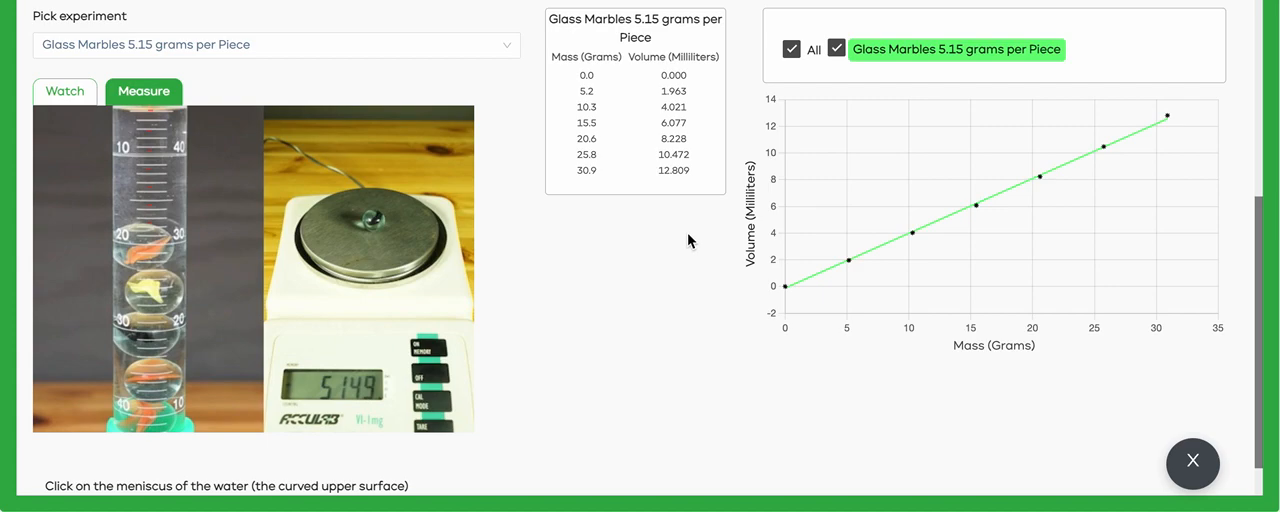
pyautogui.moveTo(626, 276)
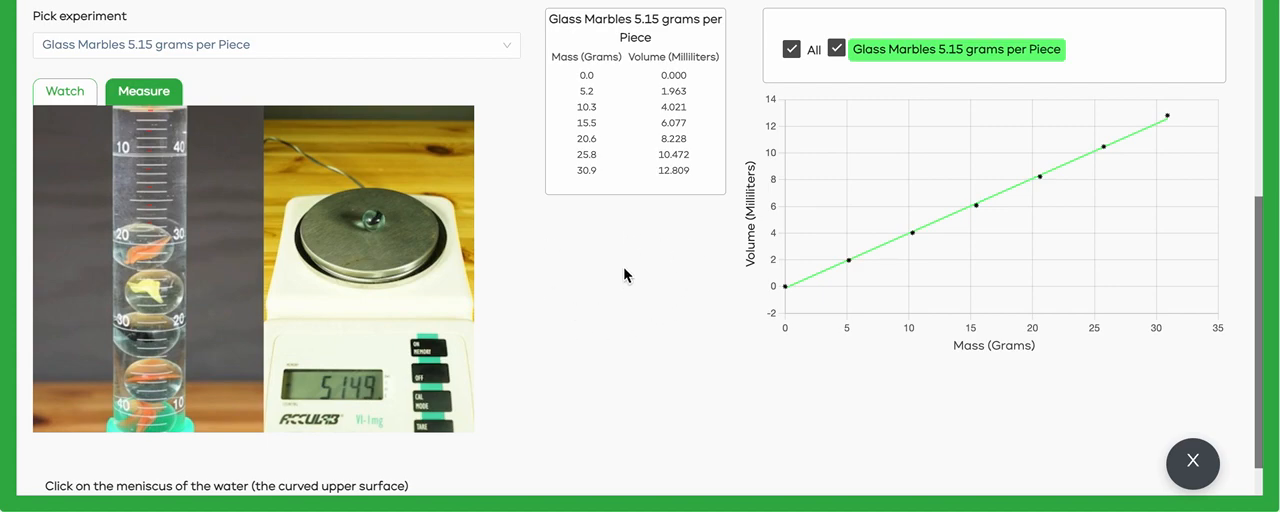
pyautogui.moveTo(573, 239)
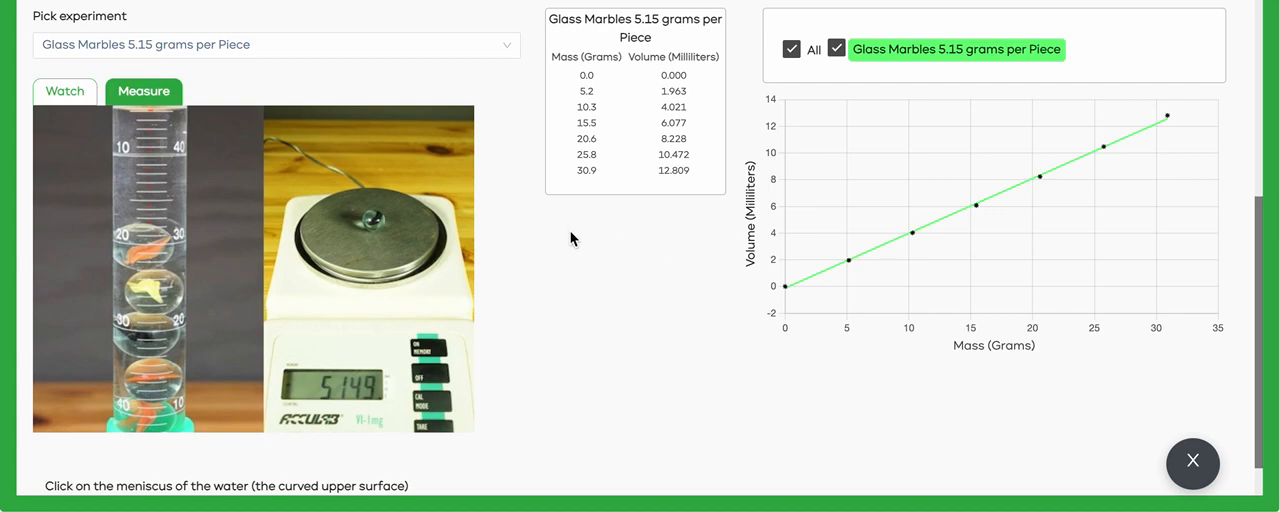